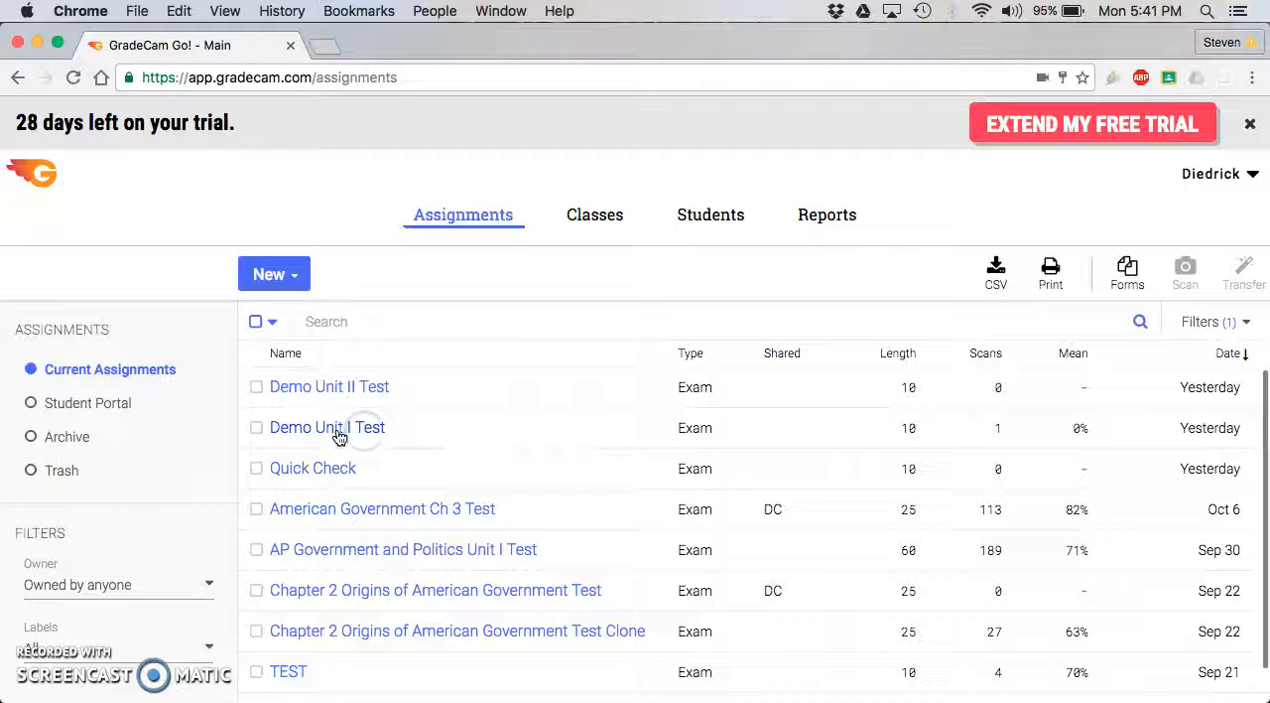
Open the Demo Unit I Test assignment from the Assignments list to view its scans.
left_click(326, 427)
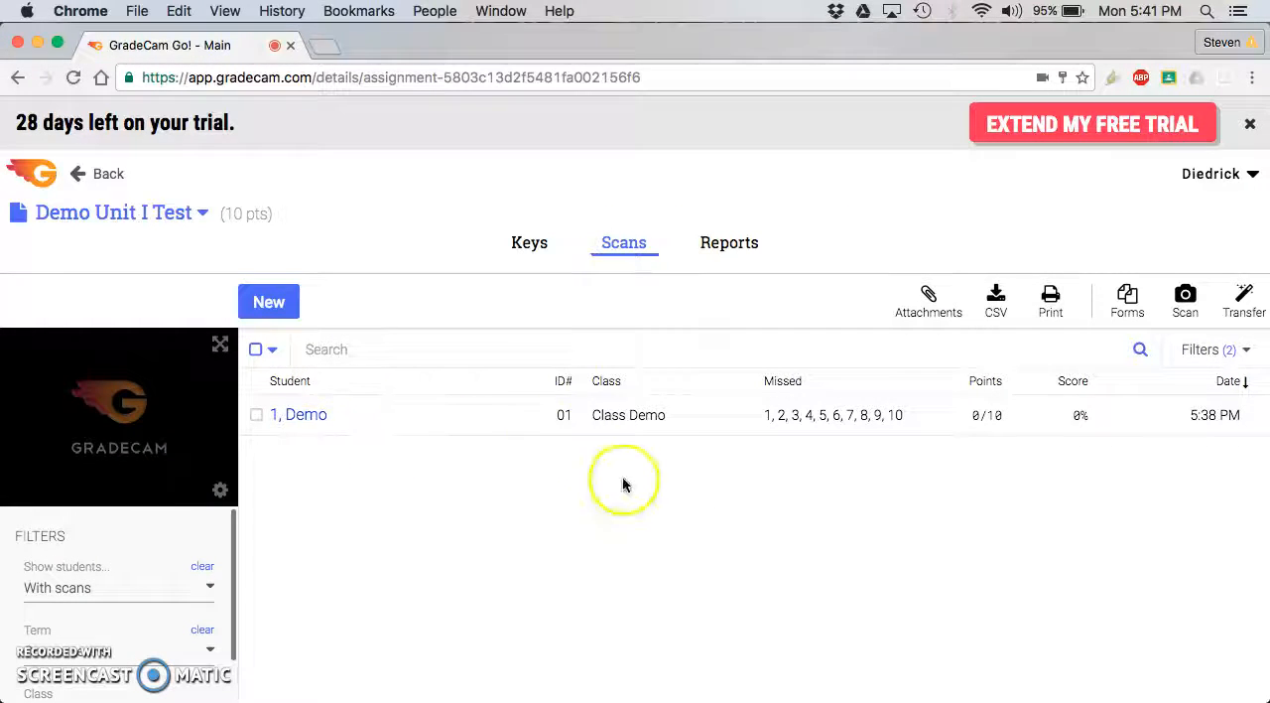
mouse_move(157, 282)
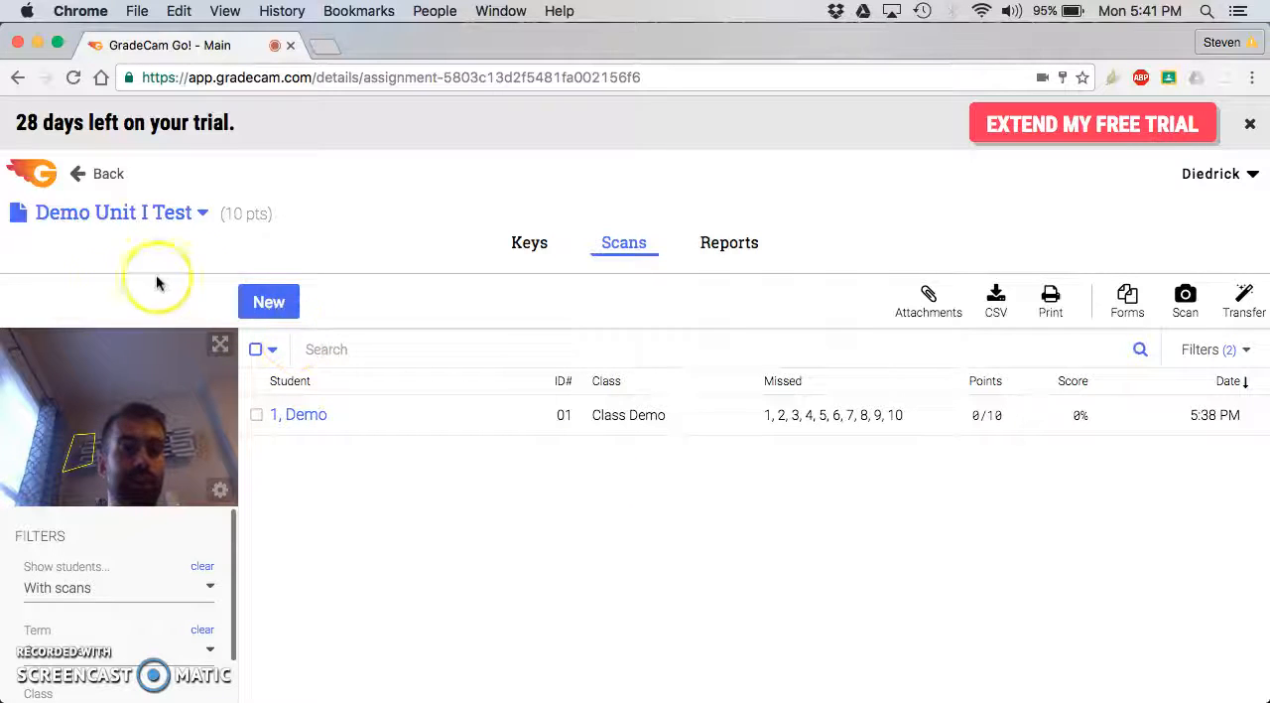
mouse_move(142, 460)
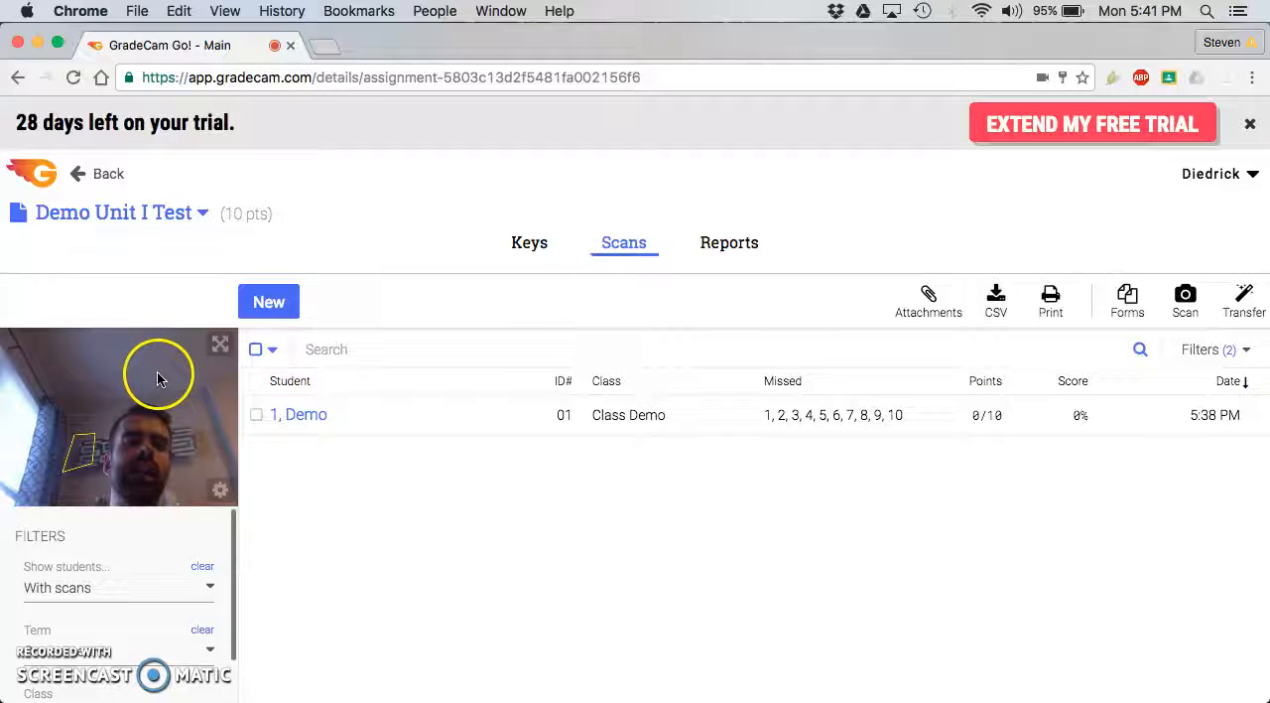
mouse_move(268, 123)
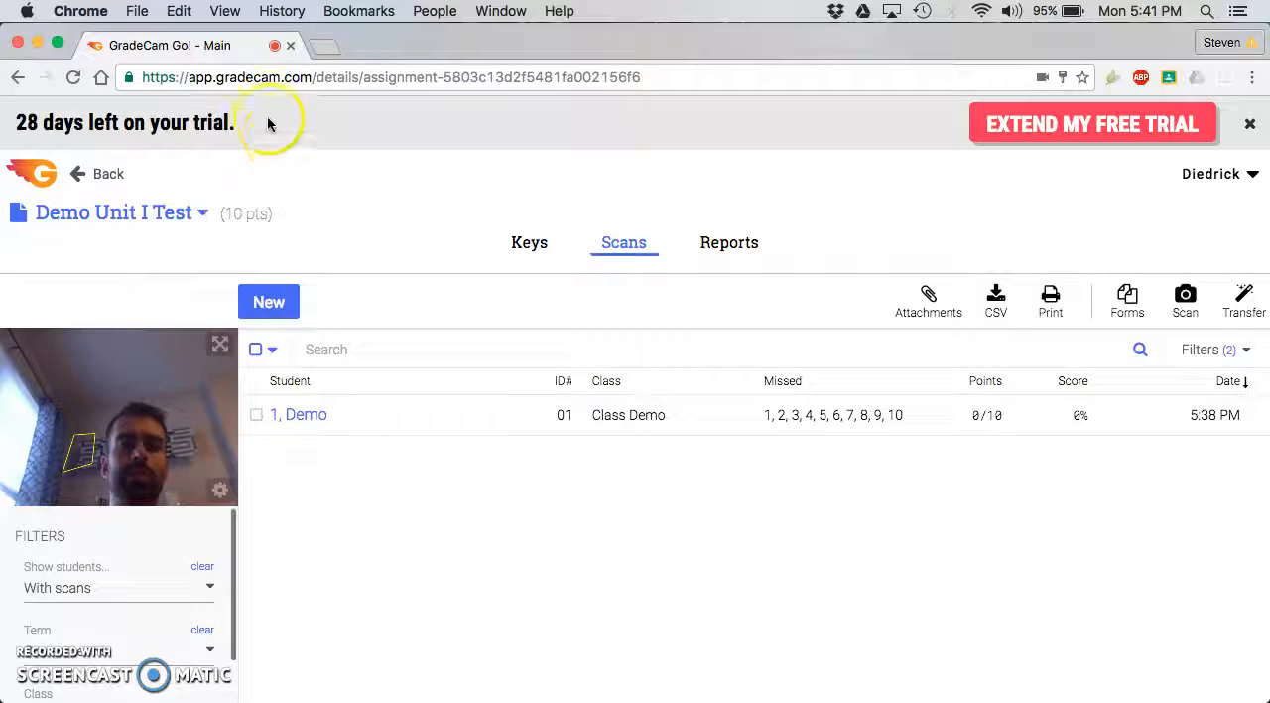
mouse_move(358, 113)
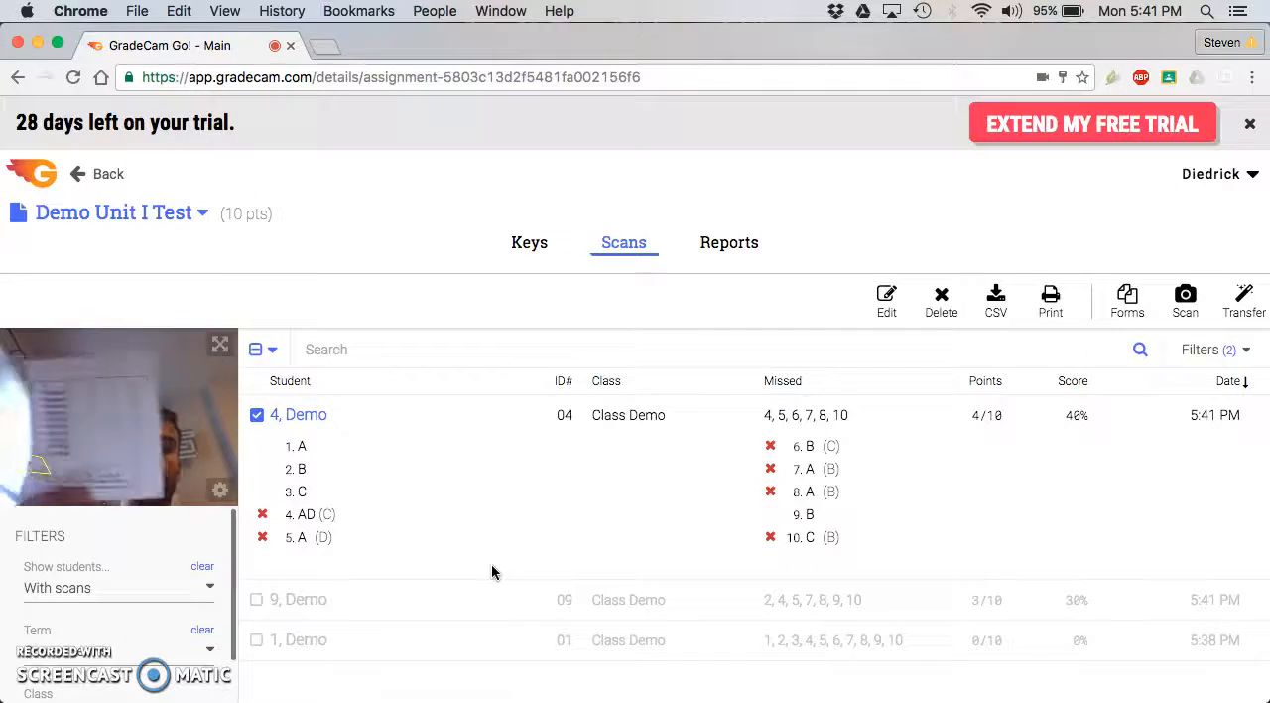
Scan answer sheets for students 4, 5, 8 and 9, then expand the camera preview to full screen.
left_click(299, 598)
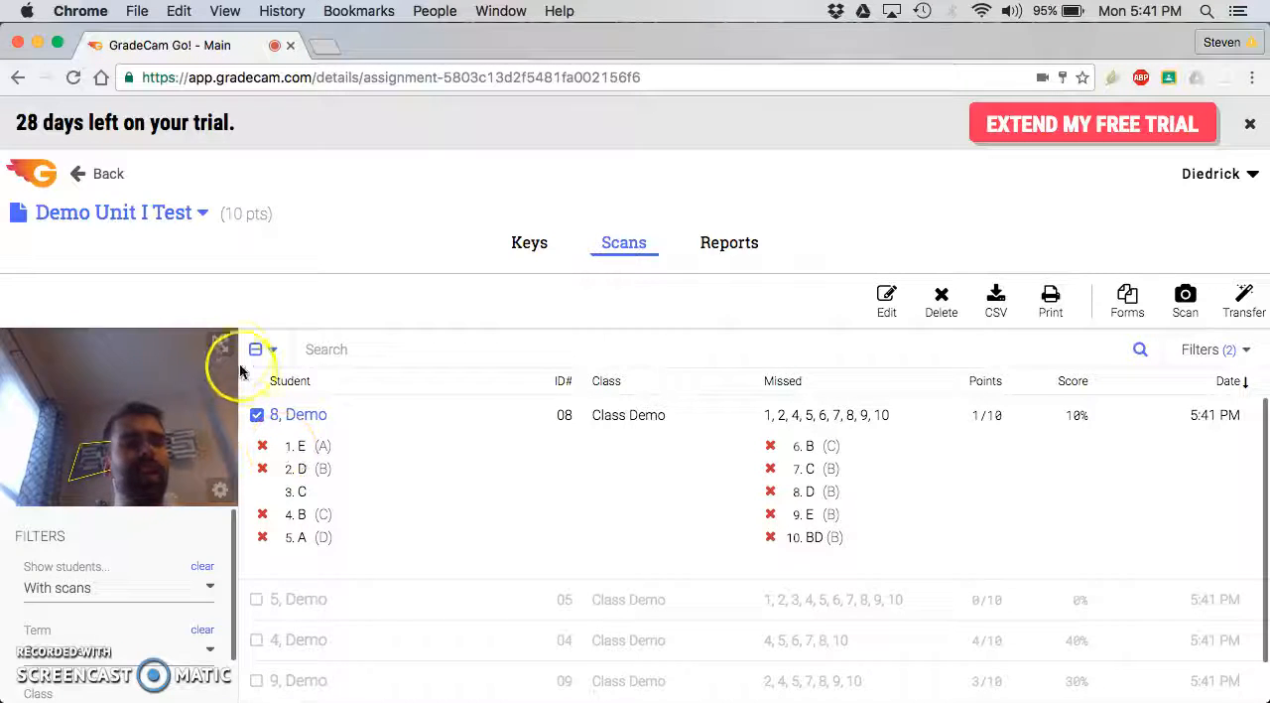
left_click(1185, 299)
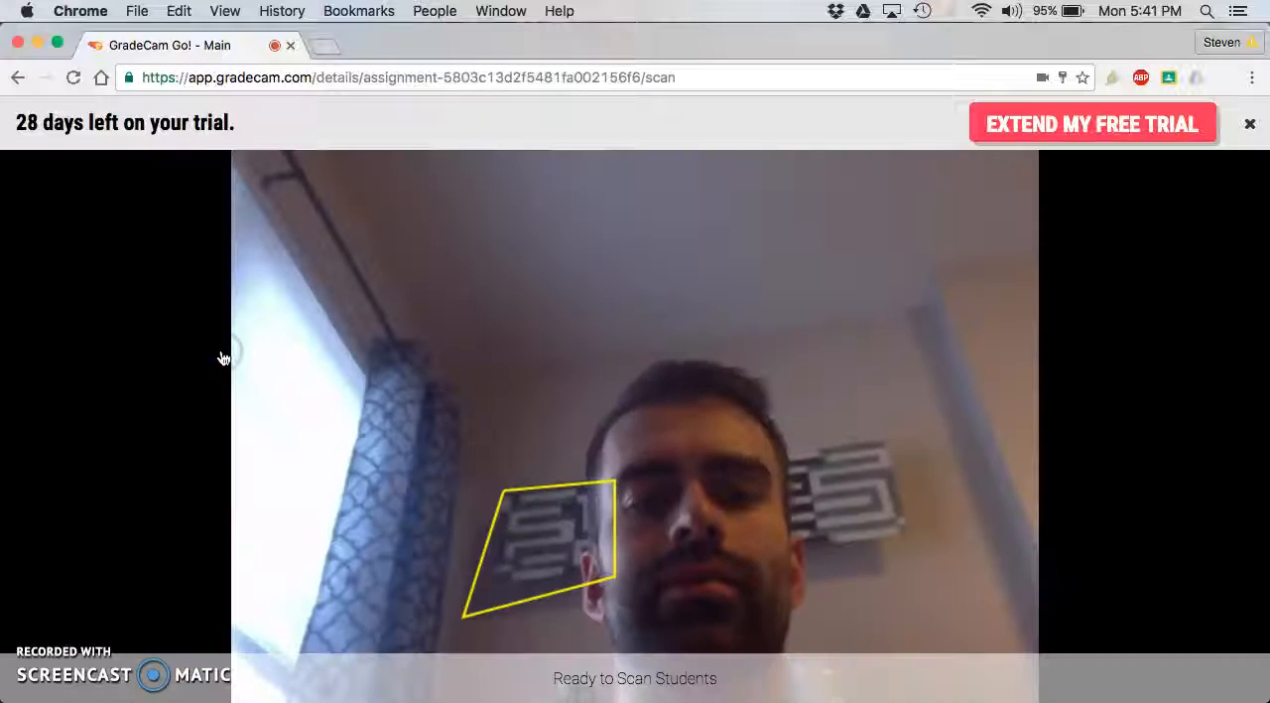
mouse_move(1121, 169)
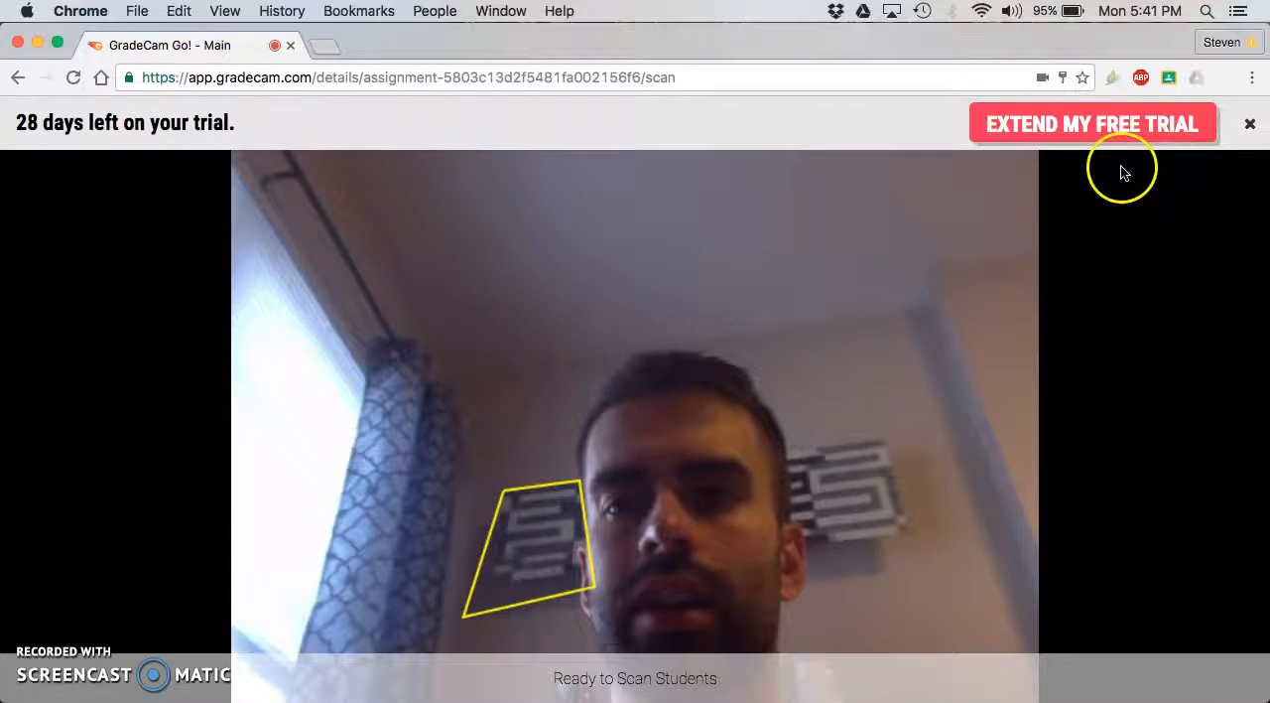
Dismiss the free-trial banner and scan student 10's sheet, scoring 5/10.
left_click(1249, 123)
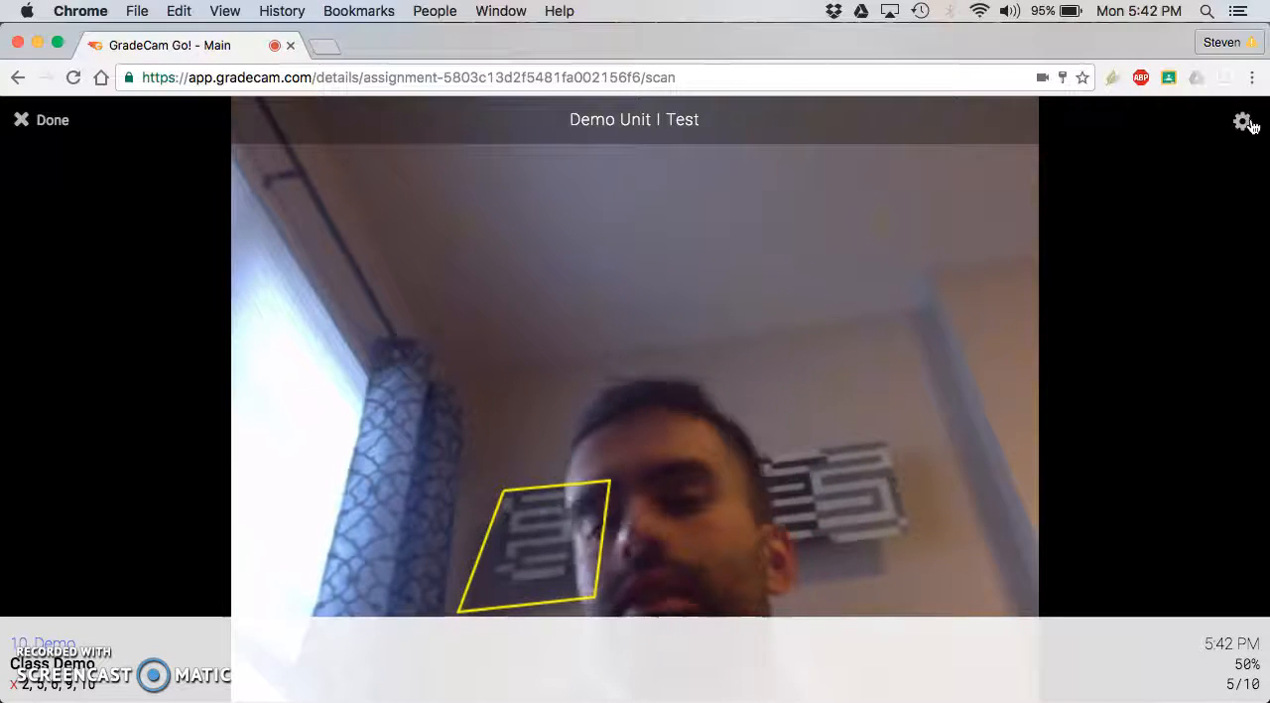
mouse_move(1227, 554)
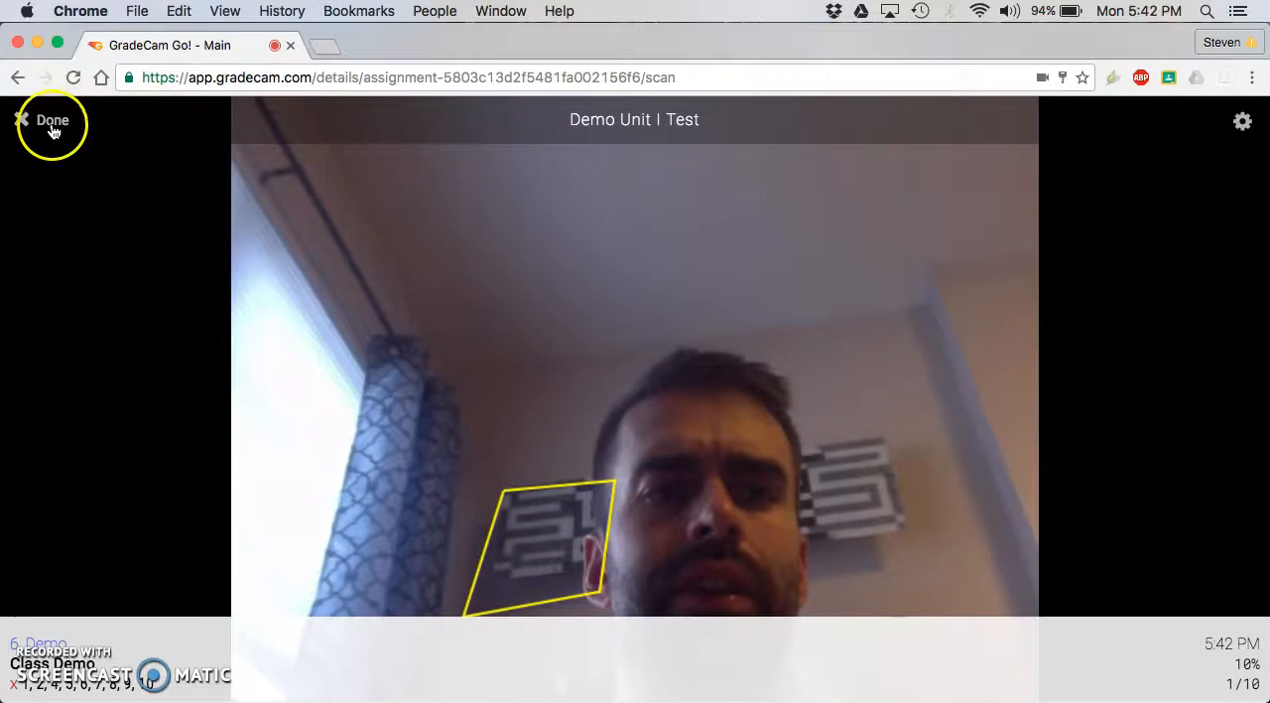
Exit the scanner with Done to see students 6 (1/10) and 10 (5/10) listed.
left_click(51, 119)
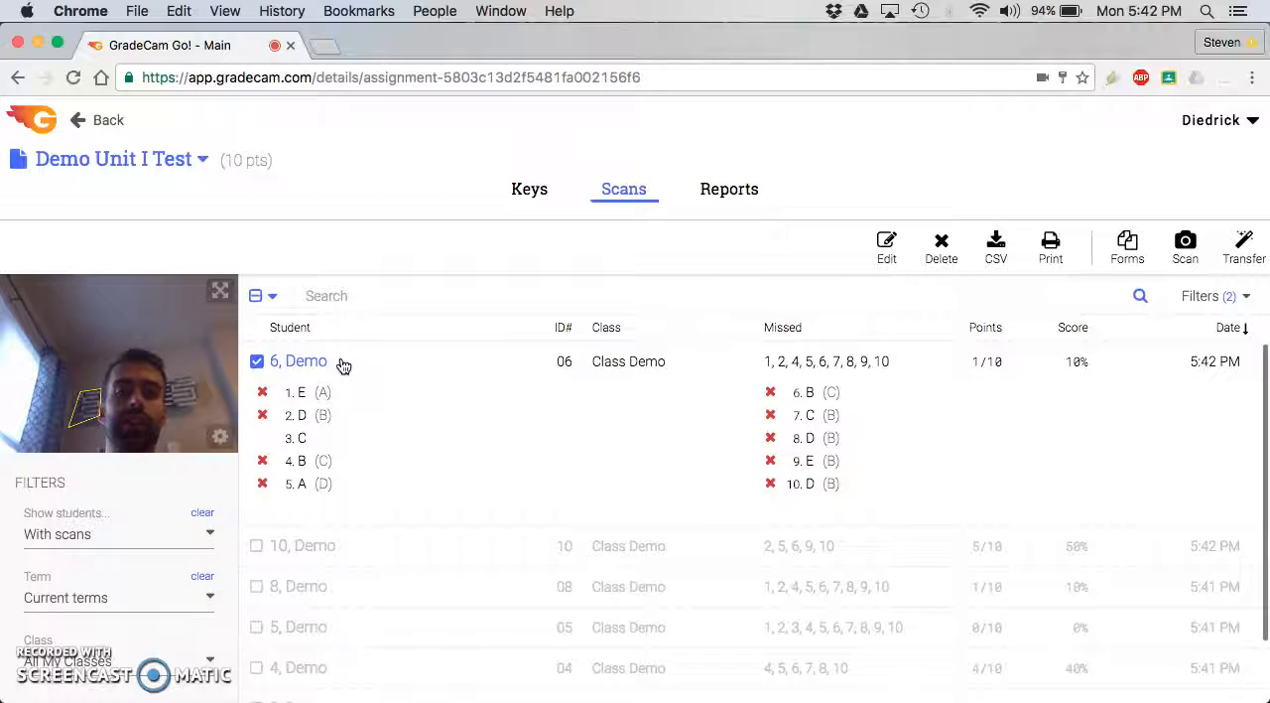
mouse_move(425, 397)
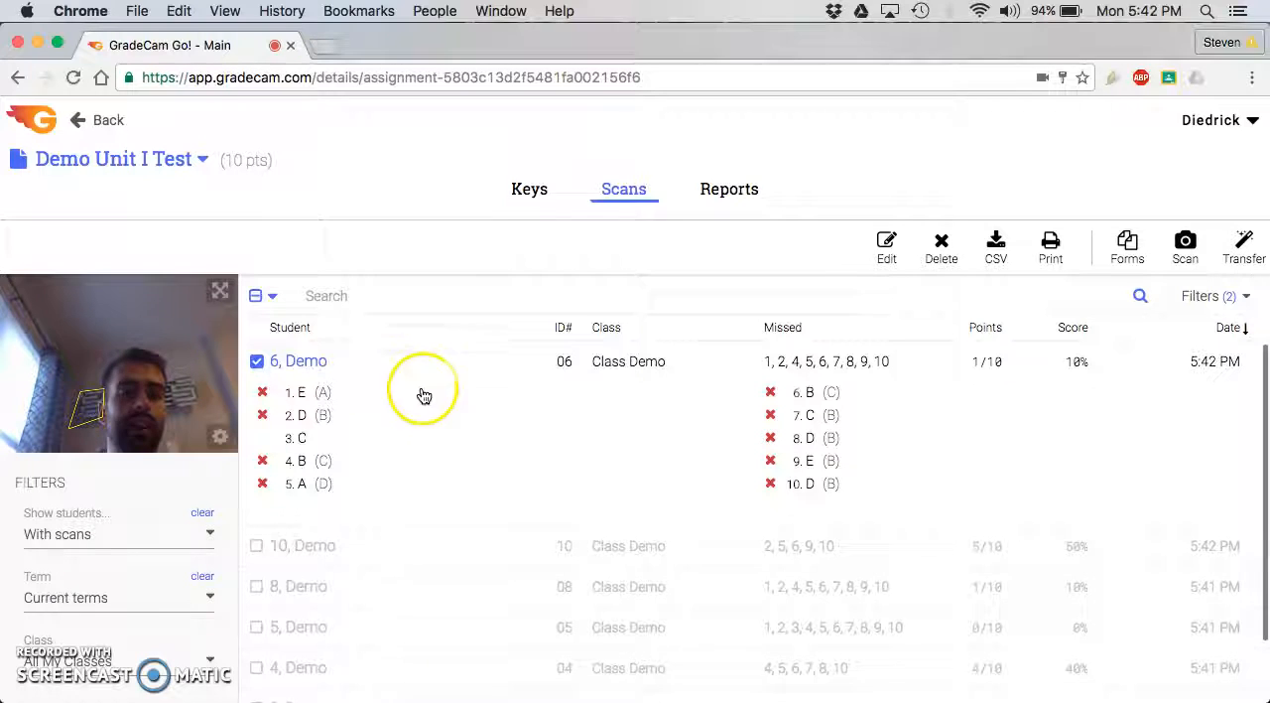